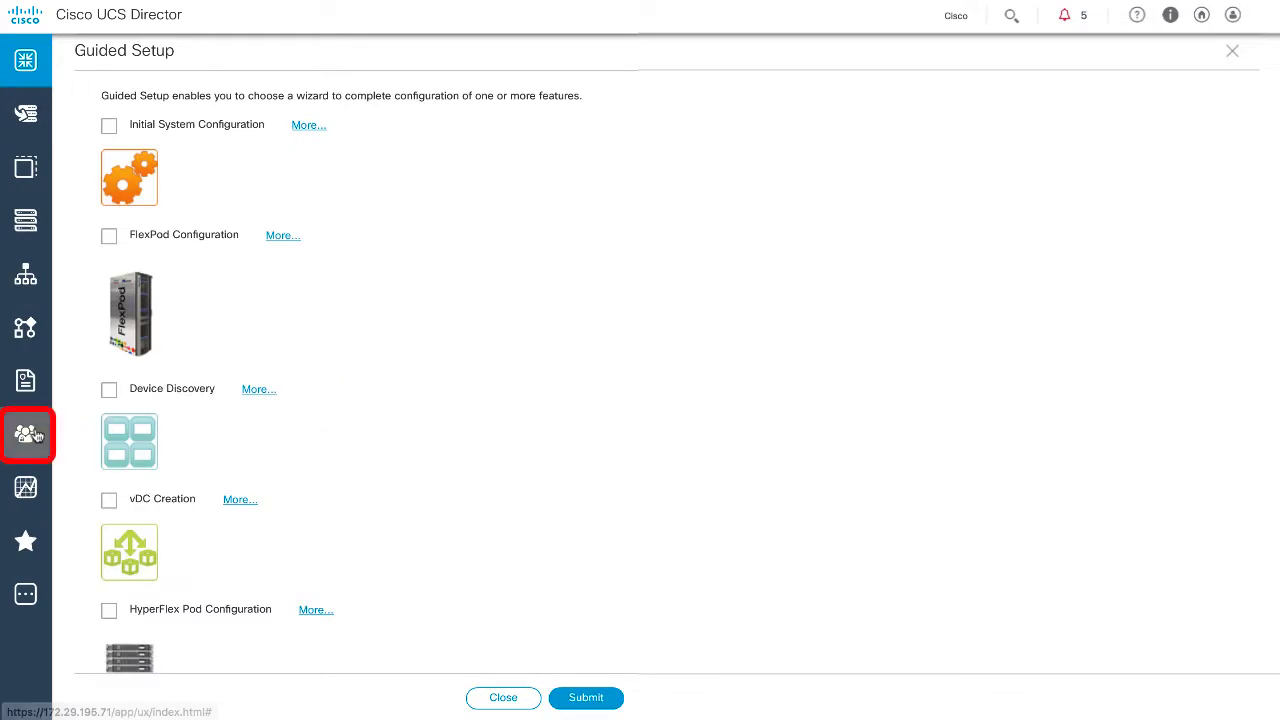
- Review the Device Connector's HTTPS proxy settings, toggling authentication on and off, and cancel without saving
{"action": "left_click", "coordinate": [27, 434]}
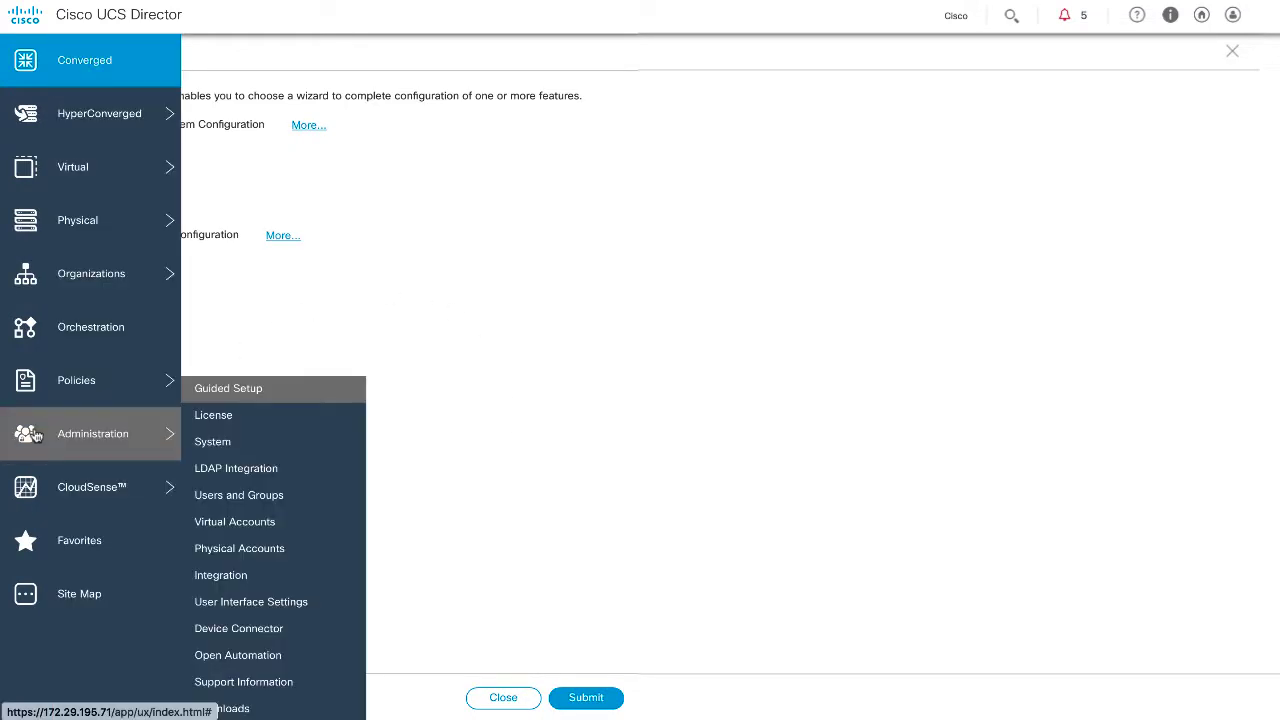
{"action": "mouse_move", "coordinate": [238, 628]}
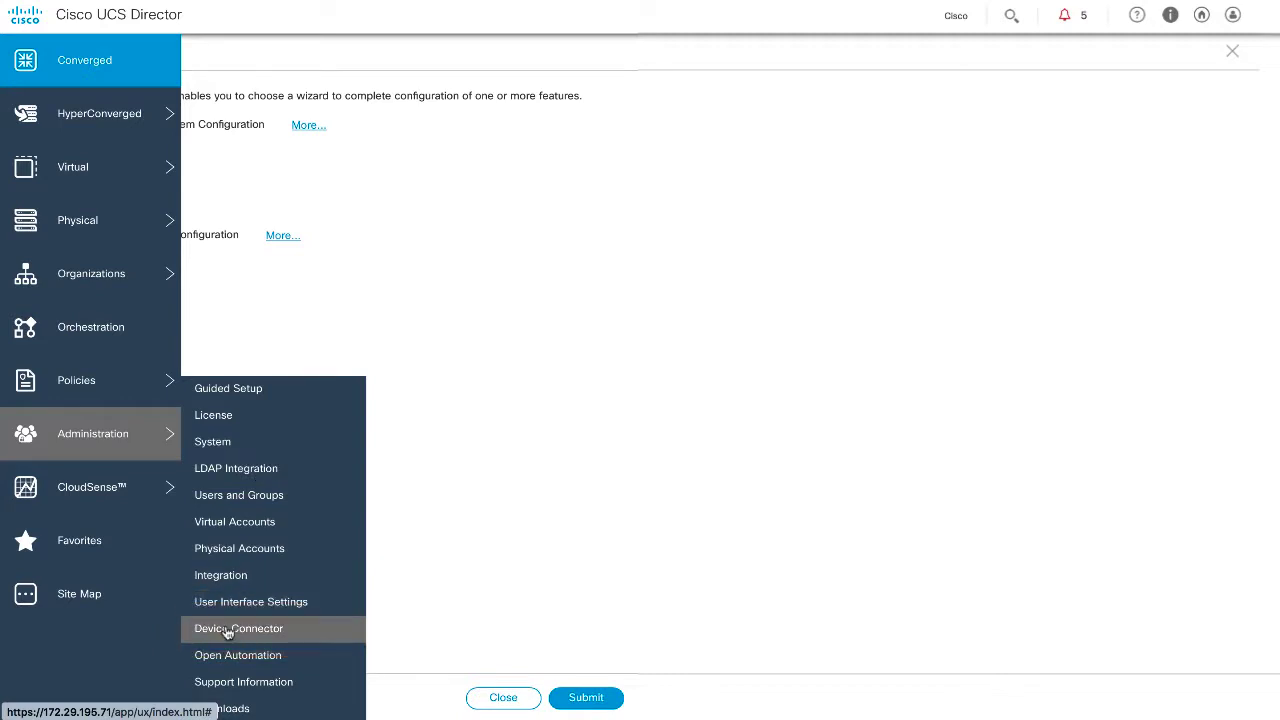
{"action": "left_click", "coordinate": [238, 628]}
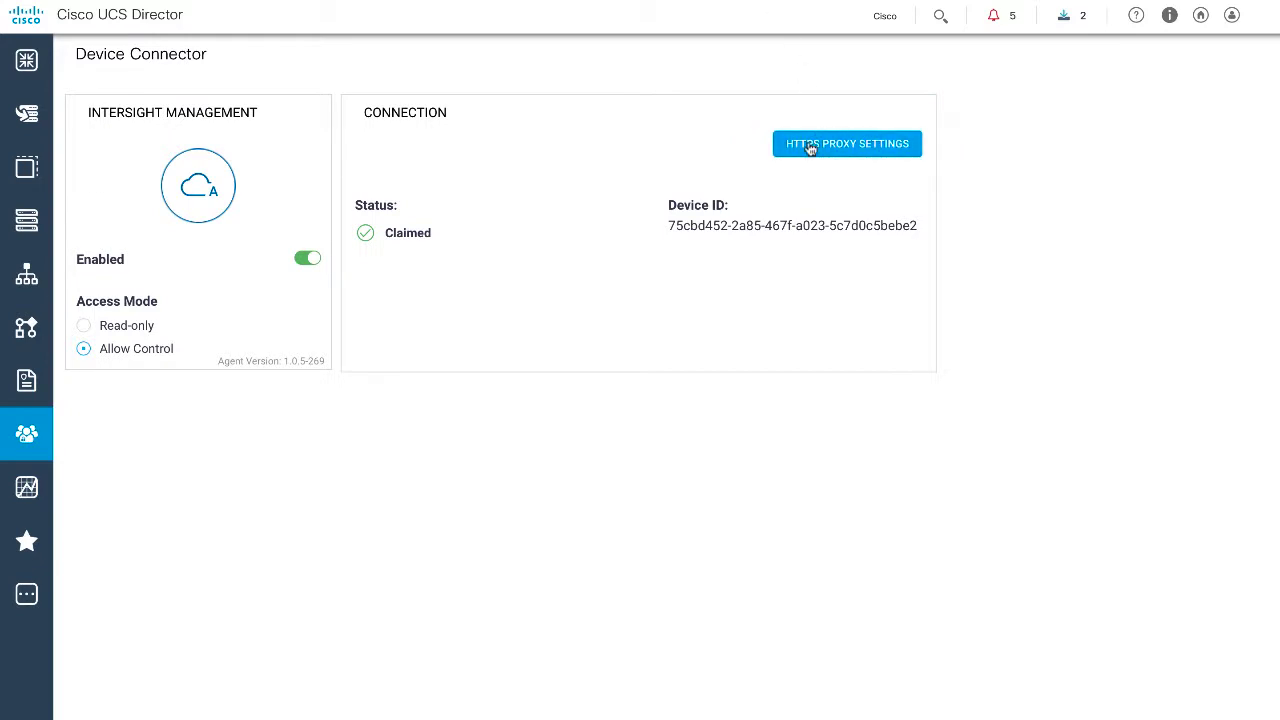
{"action": "left_click", "coordinate": [847, 143]}
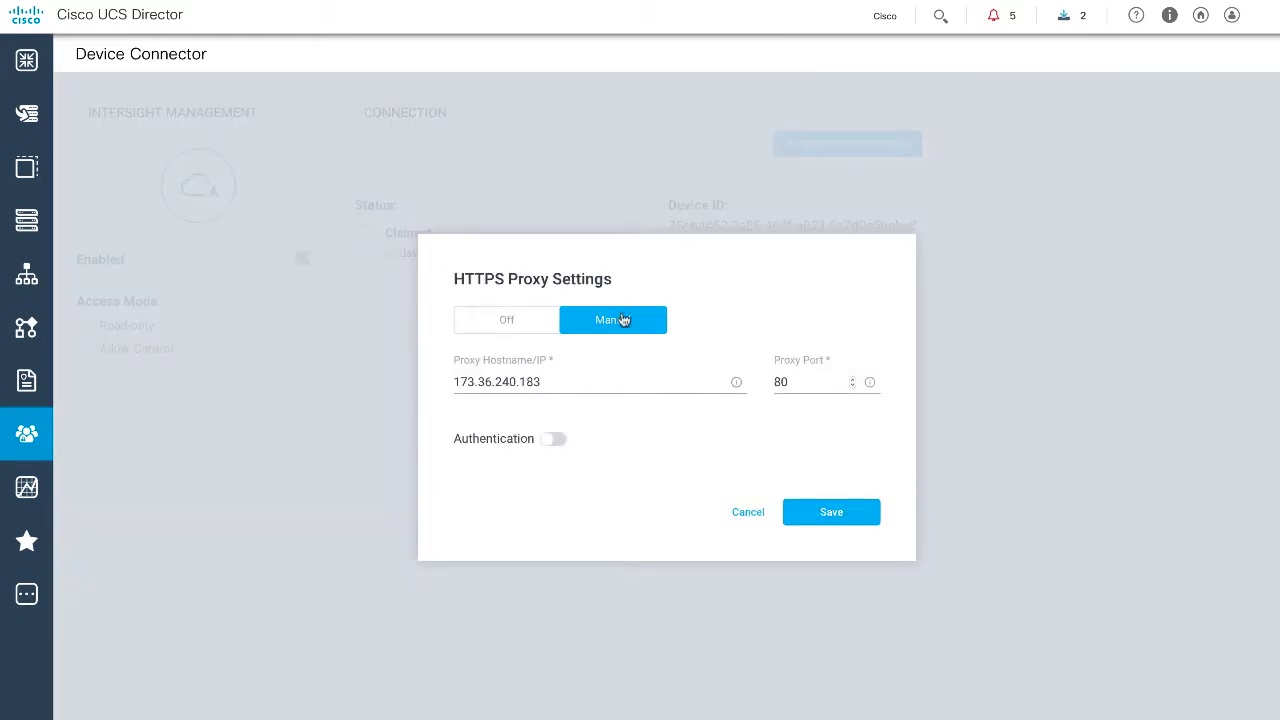
{"action": "left_click", "coordinate": [553, 408]}
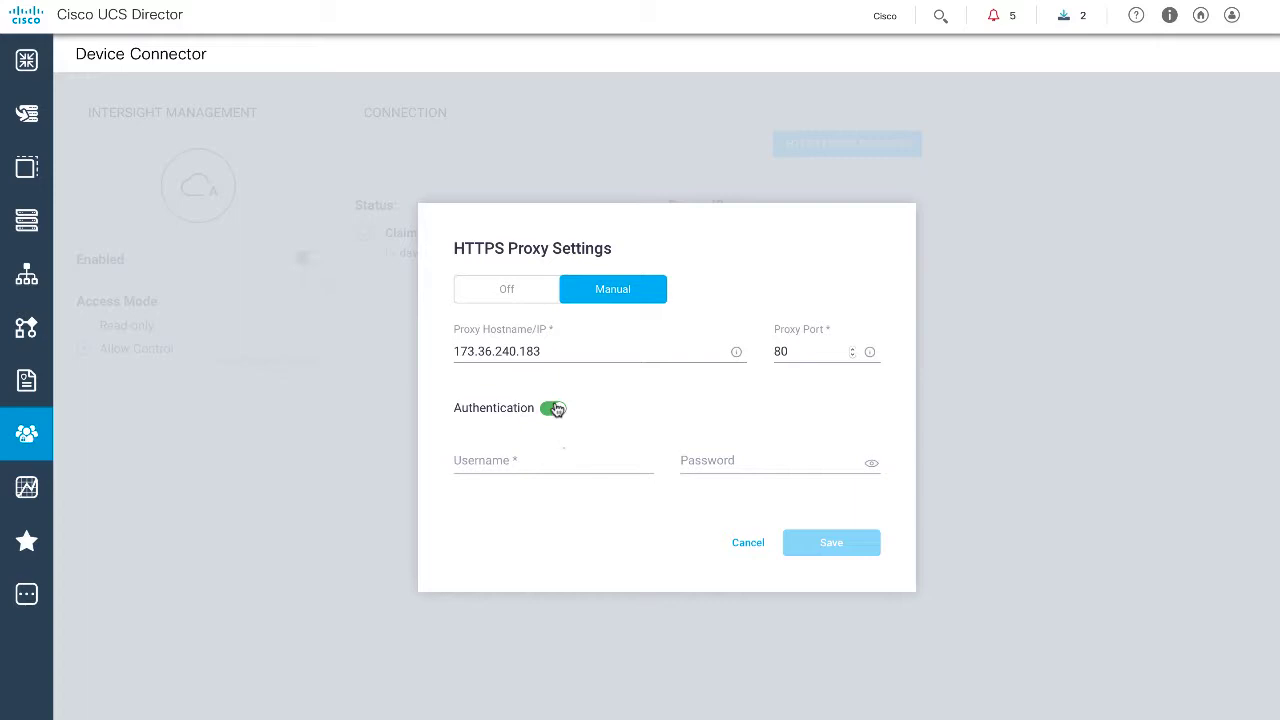
{"action": "left_click", "coordinate": [553, 408]}
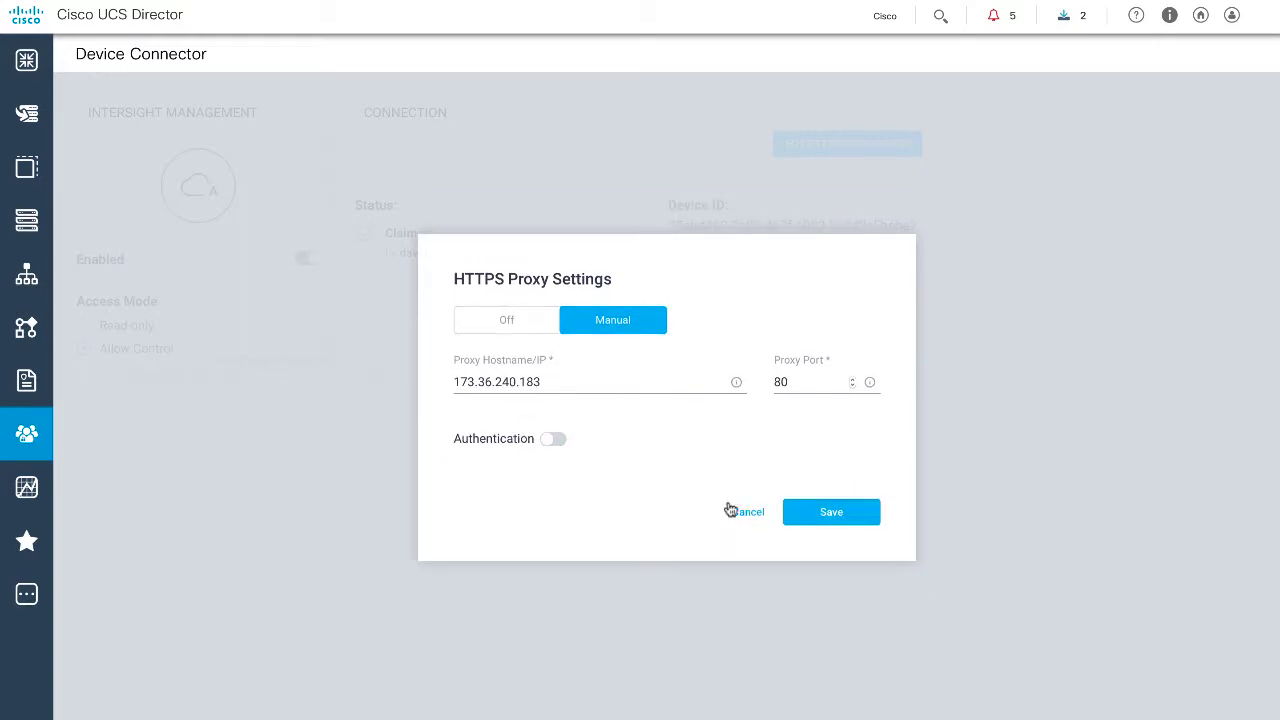
{"action": "left_click", "coordinate": [745, 511]}
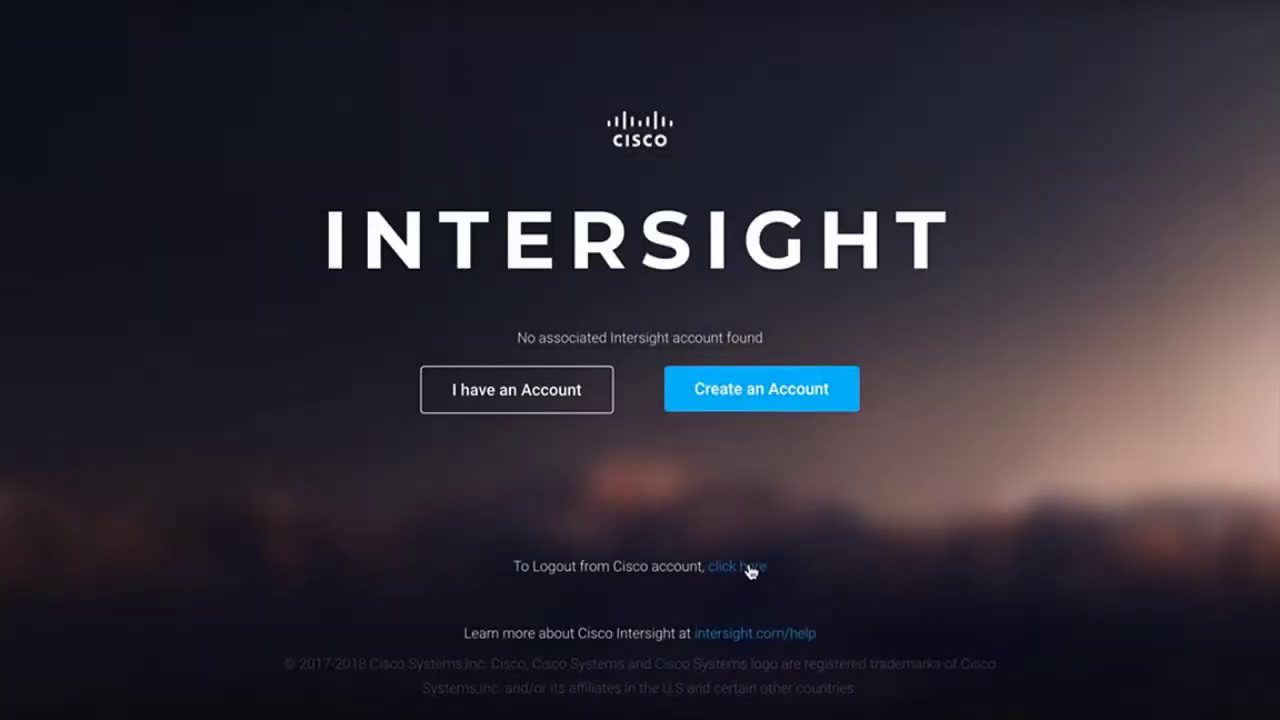
- Start creating a new Intersight account from the start page
{"action": "left_click", "coordinate": [761, 388]}
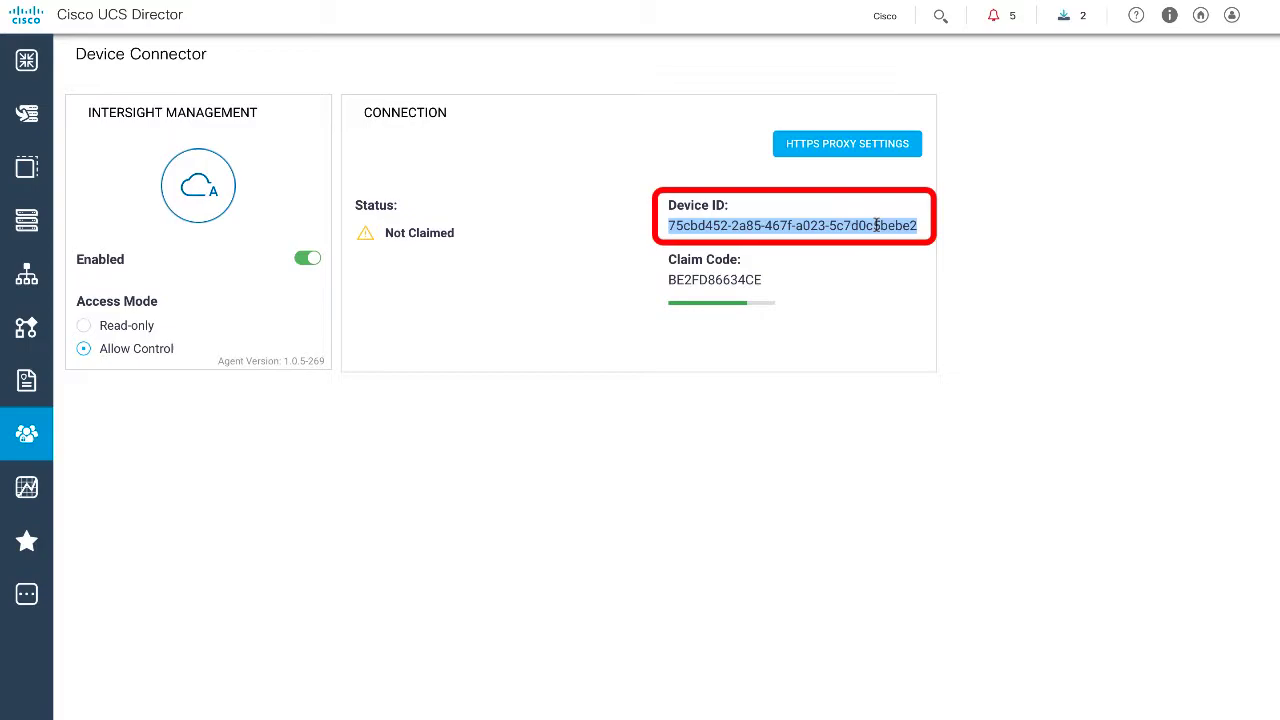
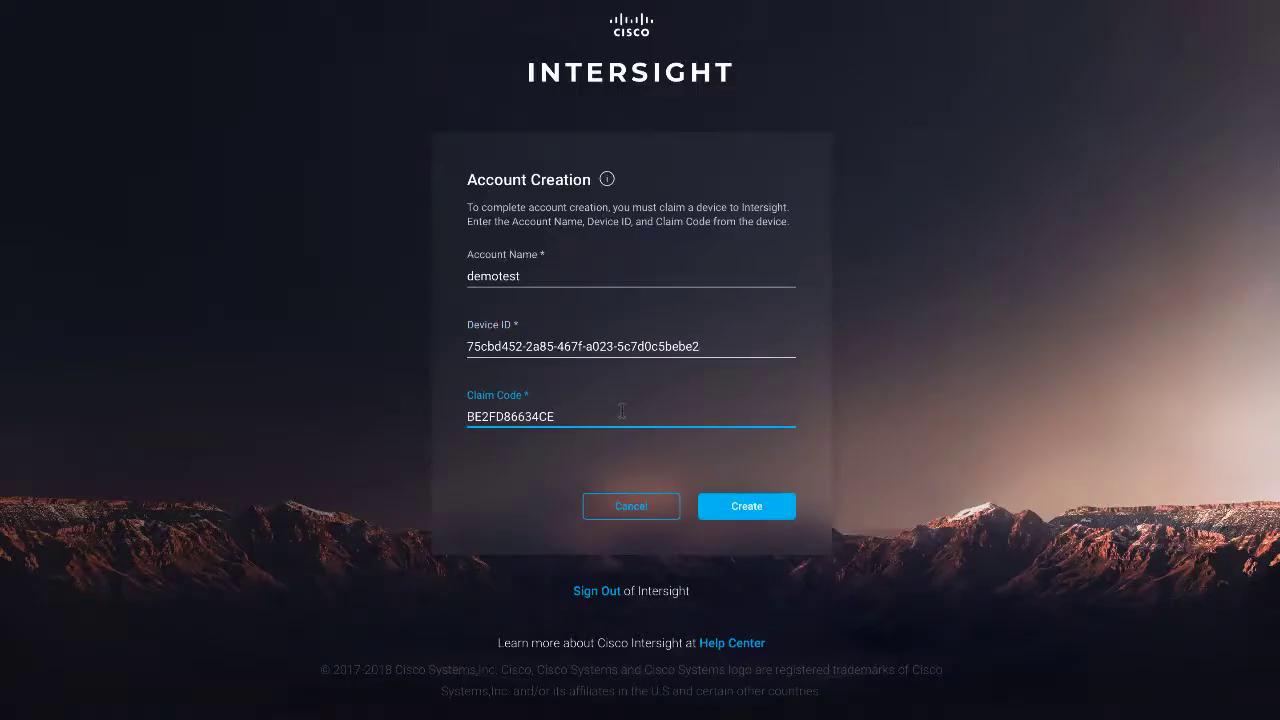
{"action": "left_click", "coordinate": [745, 505]}
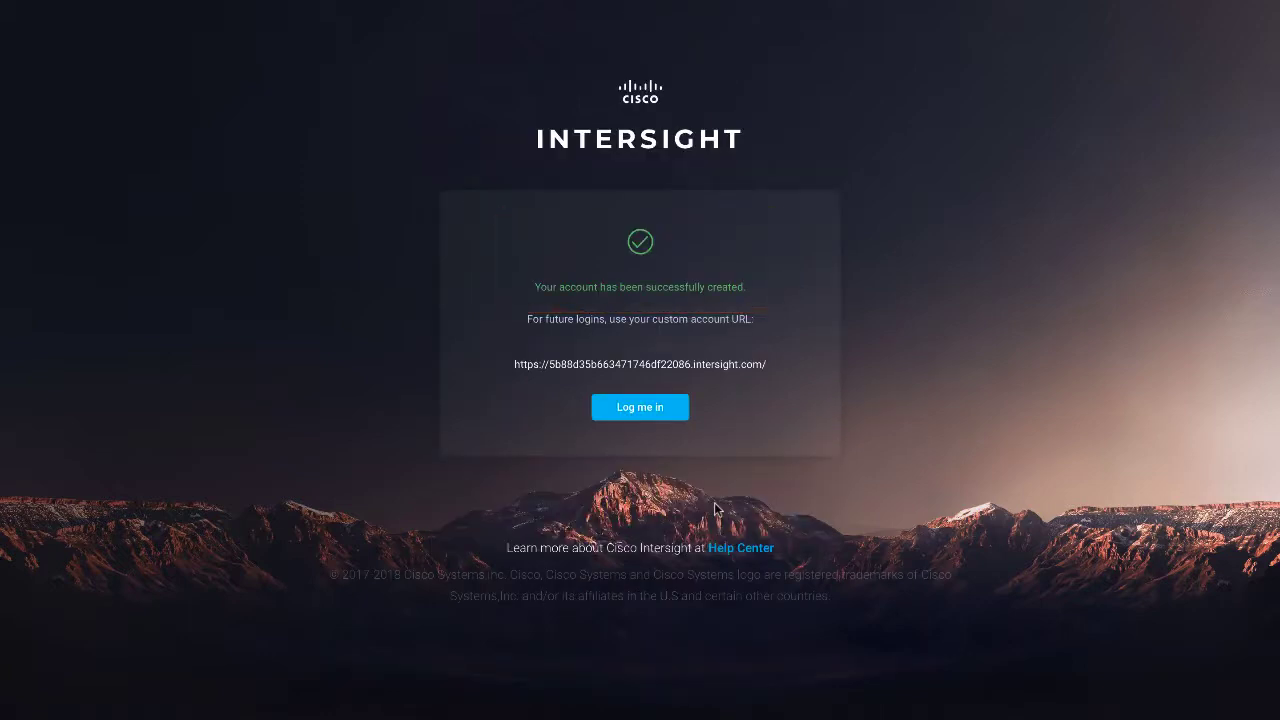
{"action": "left_click", "coordinate": [639, 407]}
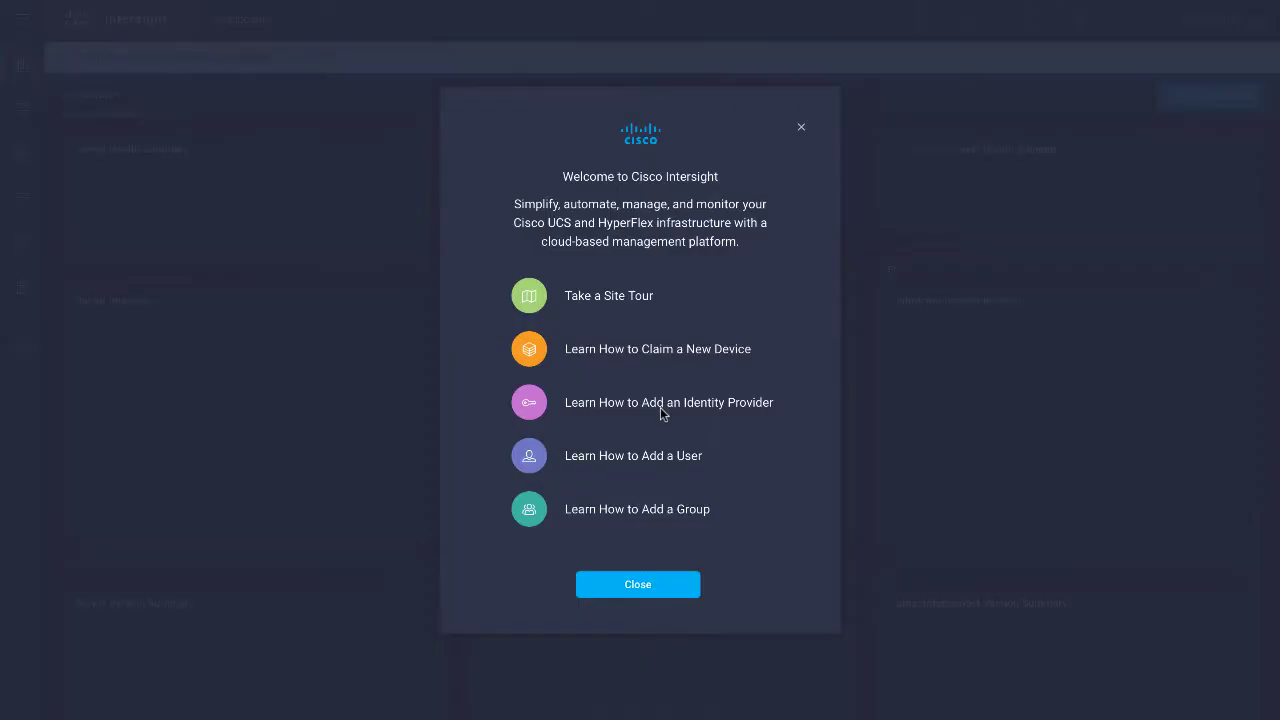
- Dismiss the Intersight welcome screen and view the Devices list with UCS Director connected
{"action": "left_click", "coordinate": [637, 584]}
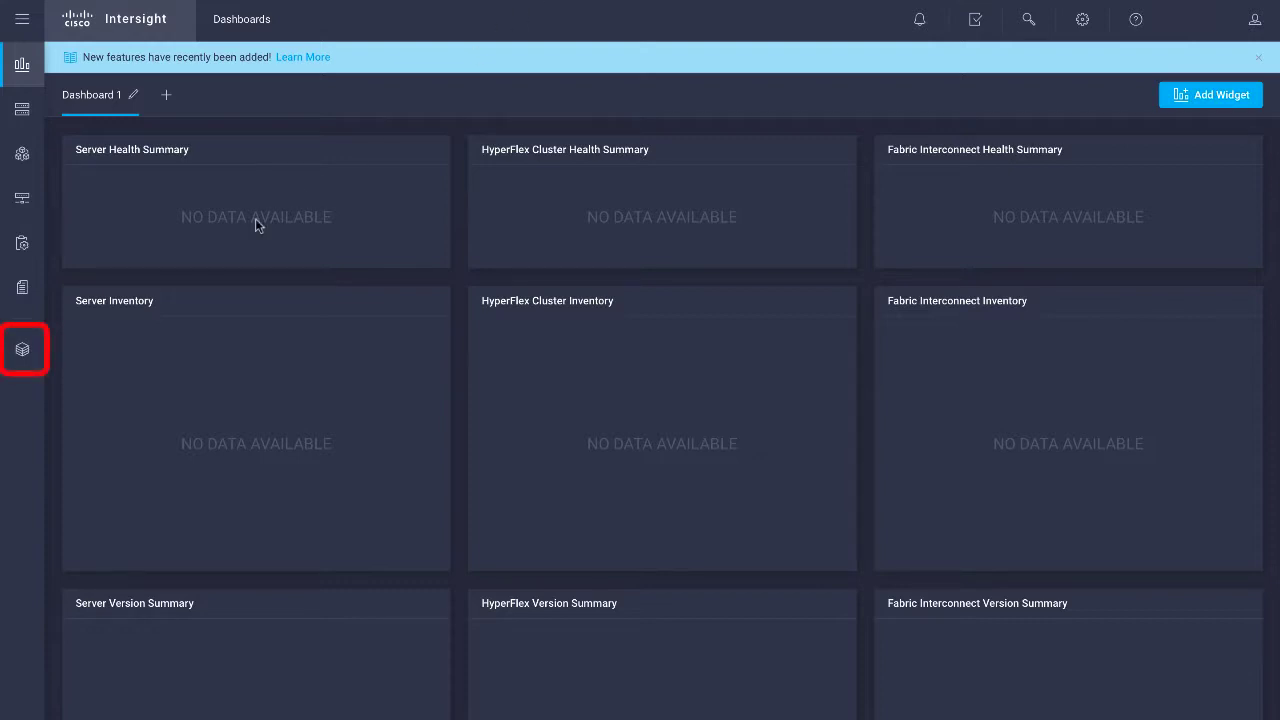
{"action": "mouse_move", "coordinate": [22, 349]}
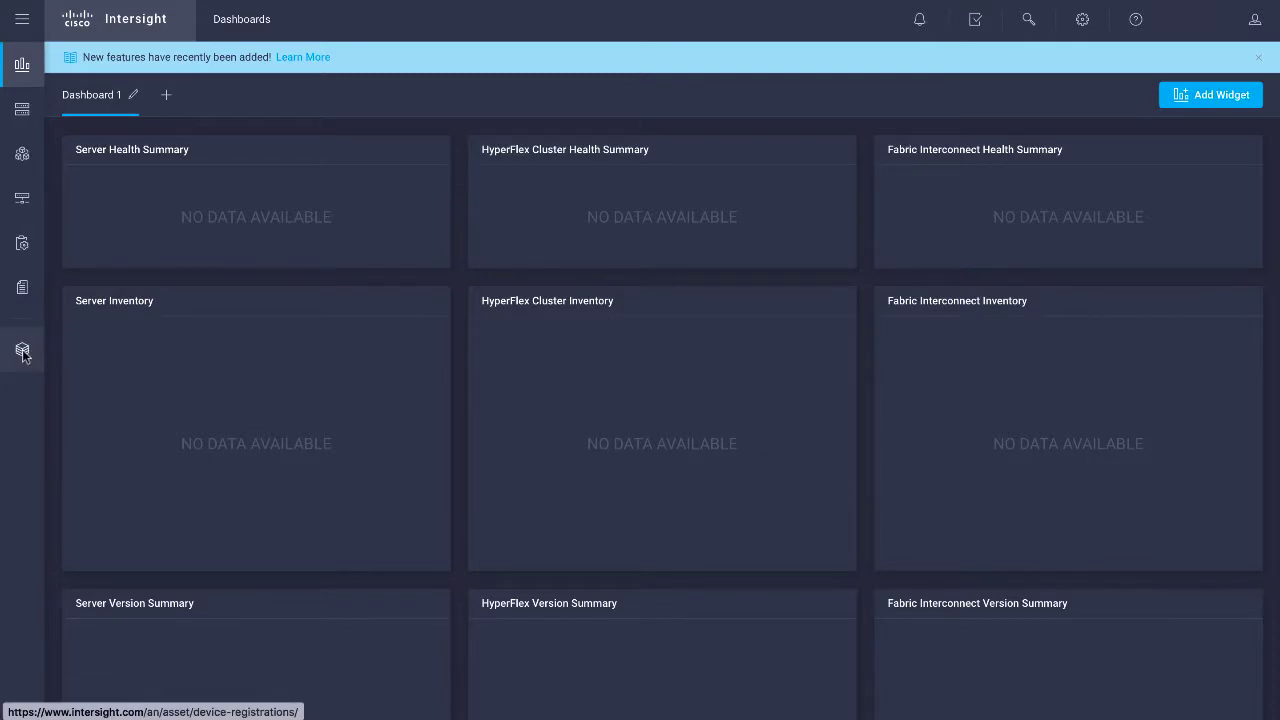
{"action": "left_click", "coordinate": [22, 350]}
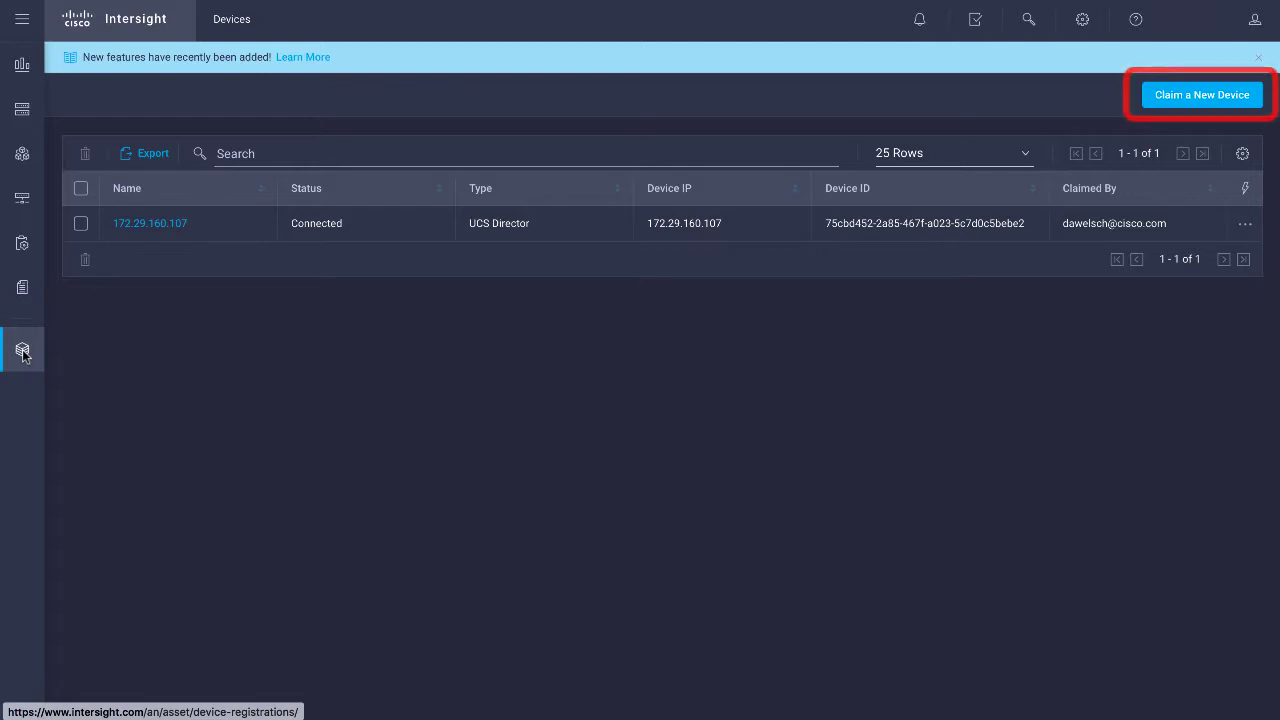
- Preview the Claim a New Device form, cancel it, and return to the Dashboards view
{"action": "left_click", "coordinate": [1201, 94]}
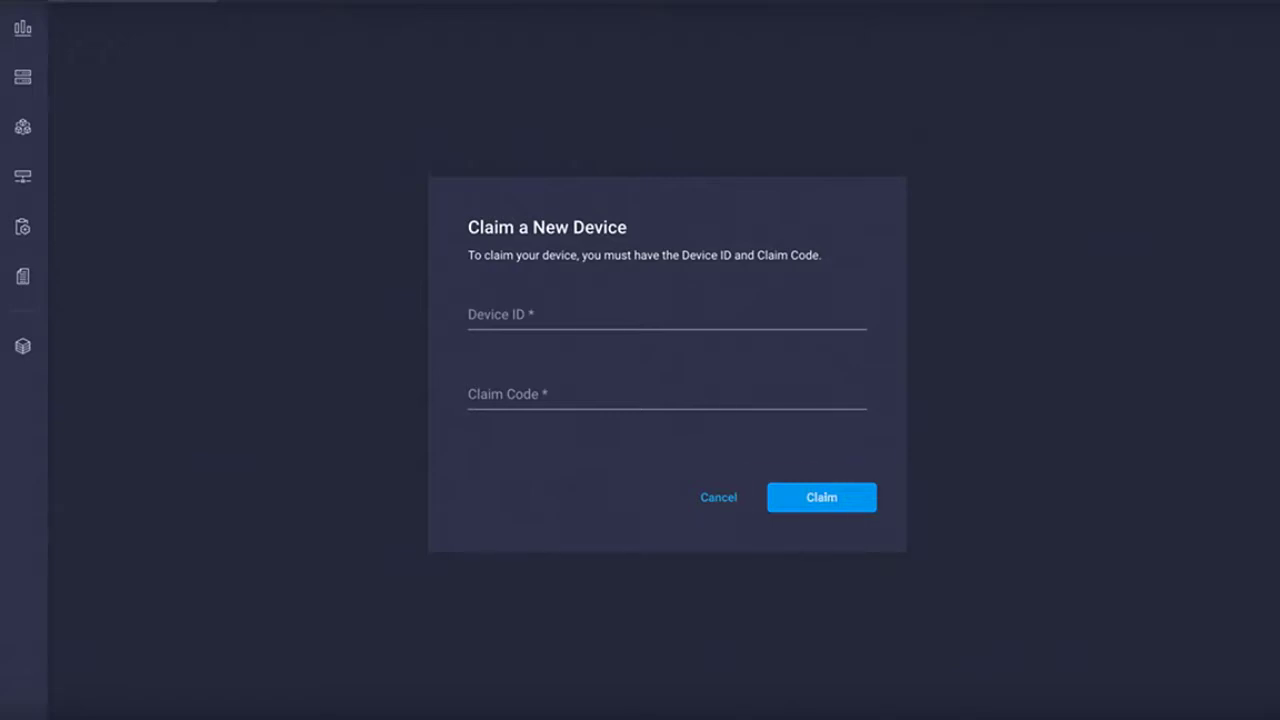
{"action": "left_click", "coordinate": [821, 497]}
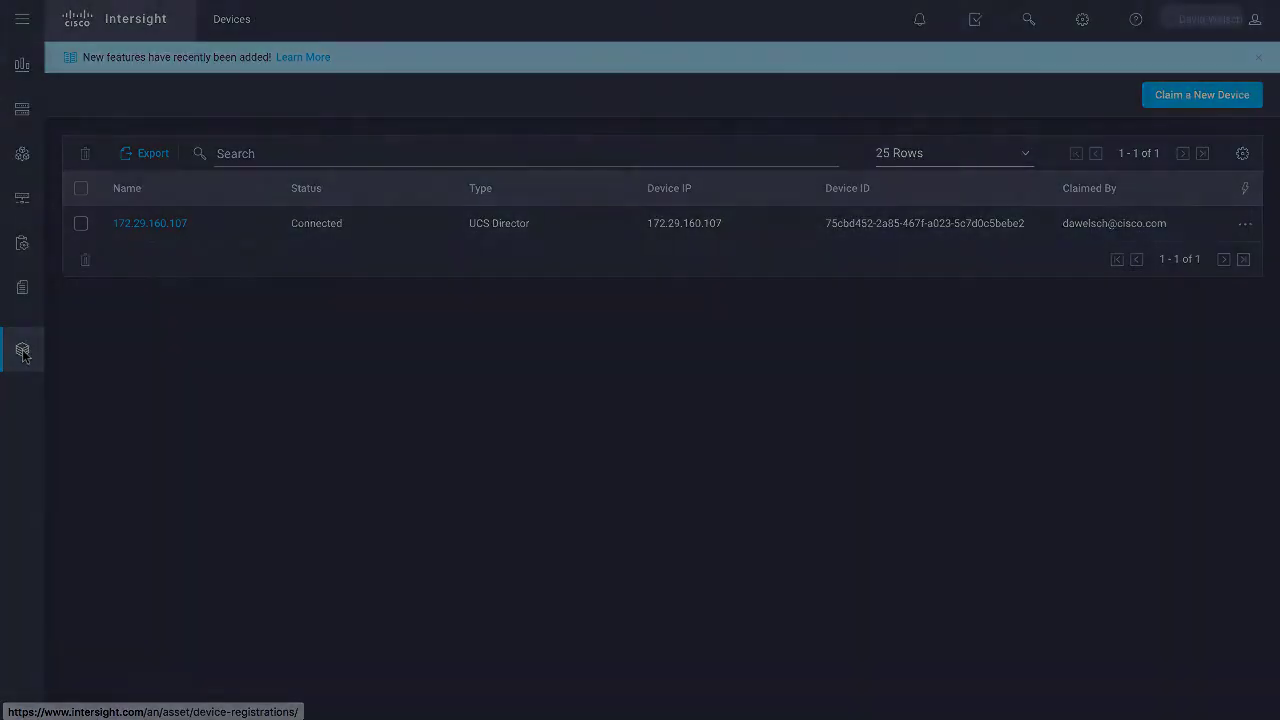
{"action": "left_click", "coordinate": [22, 64]}
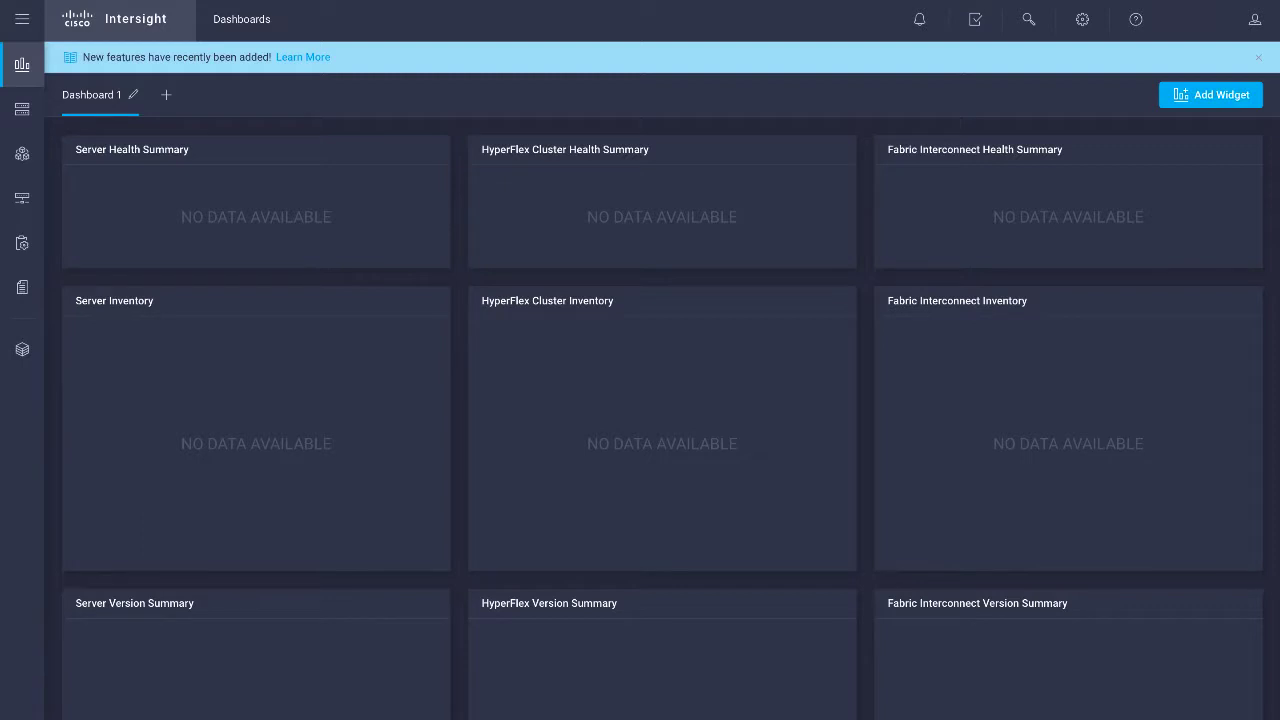
{"action": "mouse_move", "coordinate": [22, 349]}
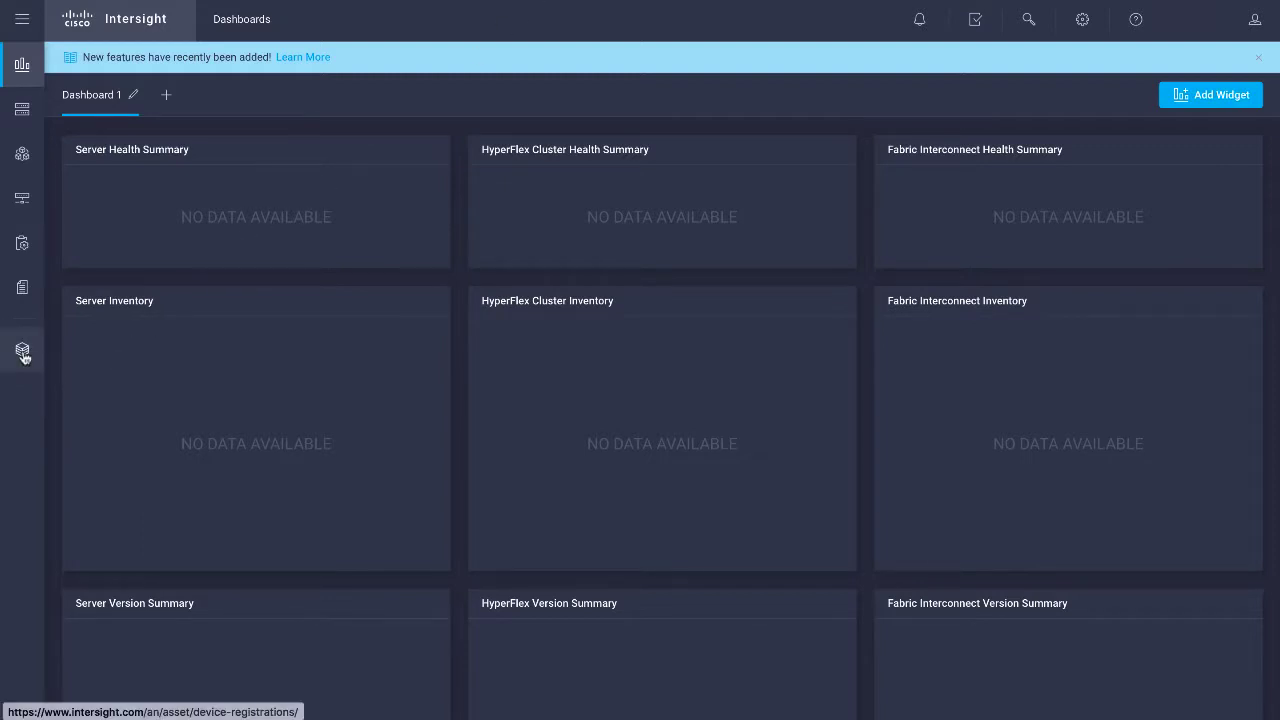
- Select the 172.29.160.107 device in Devices and launch UCSD from its menu
{"action": "left_click", "coordinate": [22, 350]}
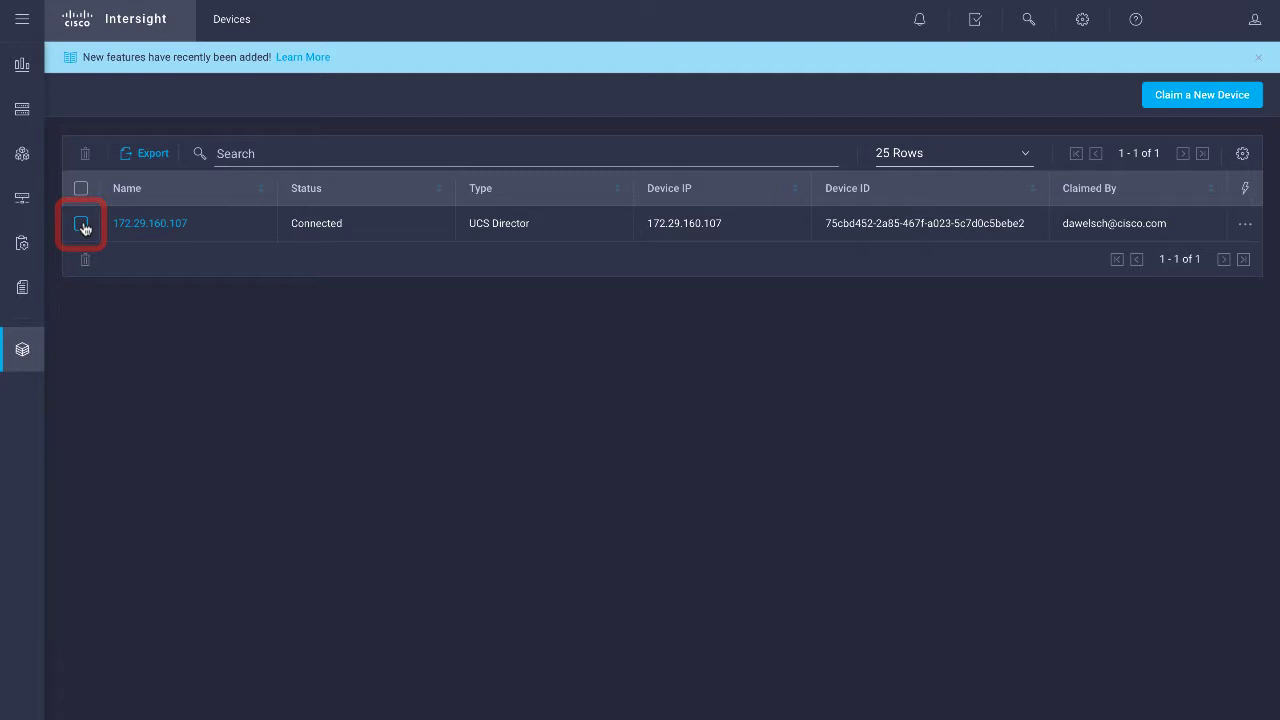
{"action": "left_click", "coordinate": [81, 223]}
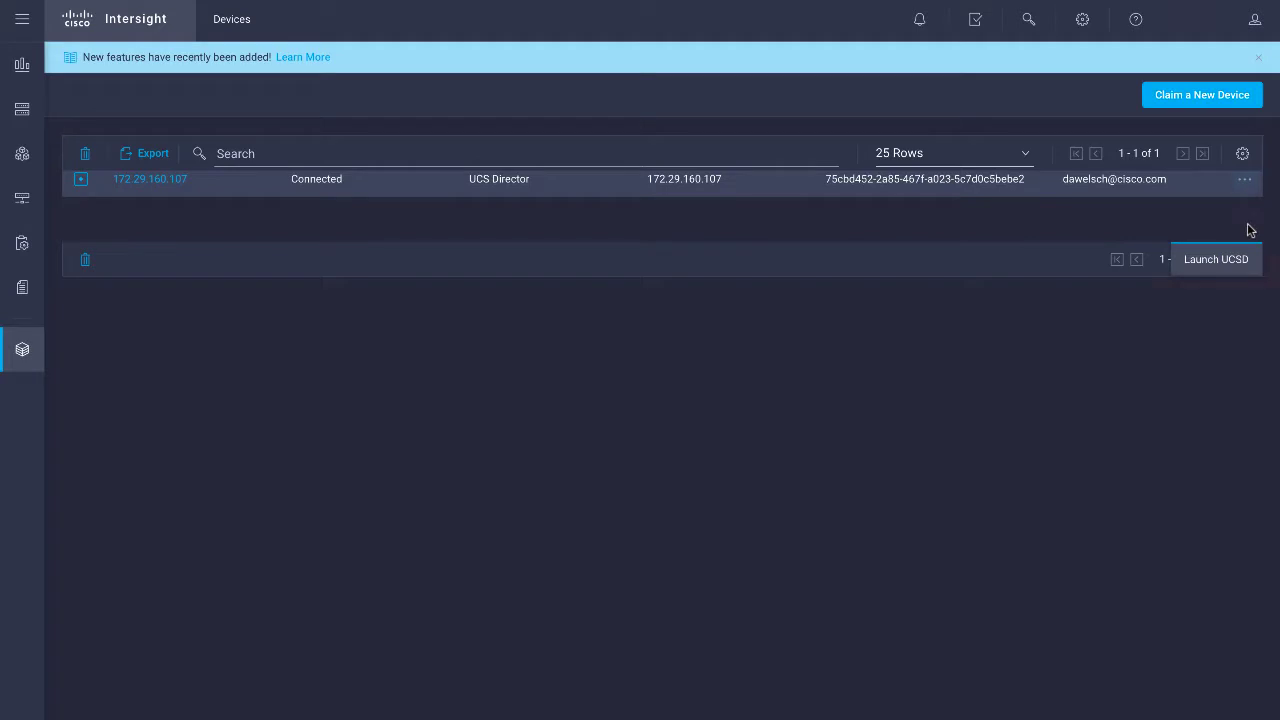
{"action": "mouse_move", "coordinate": [1224, 265]}
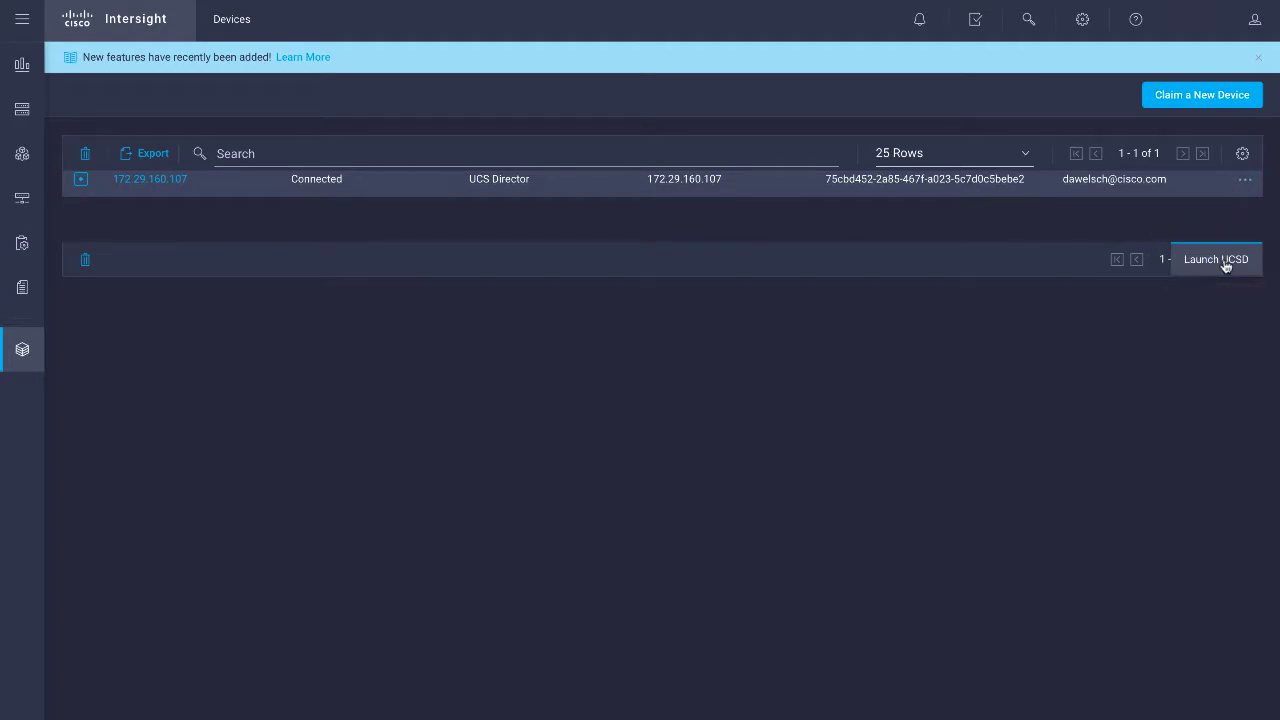
{"action": "left_click", "coordinate": [1216, 259]}
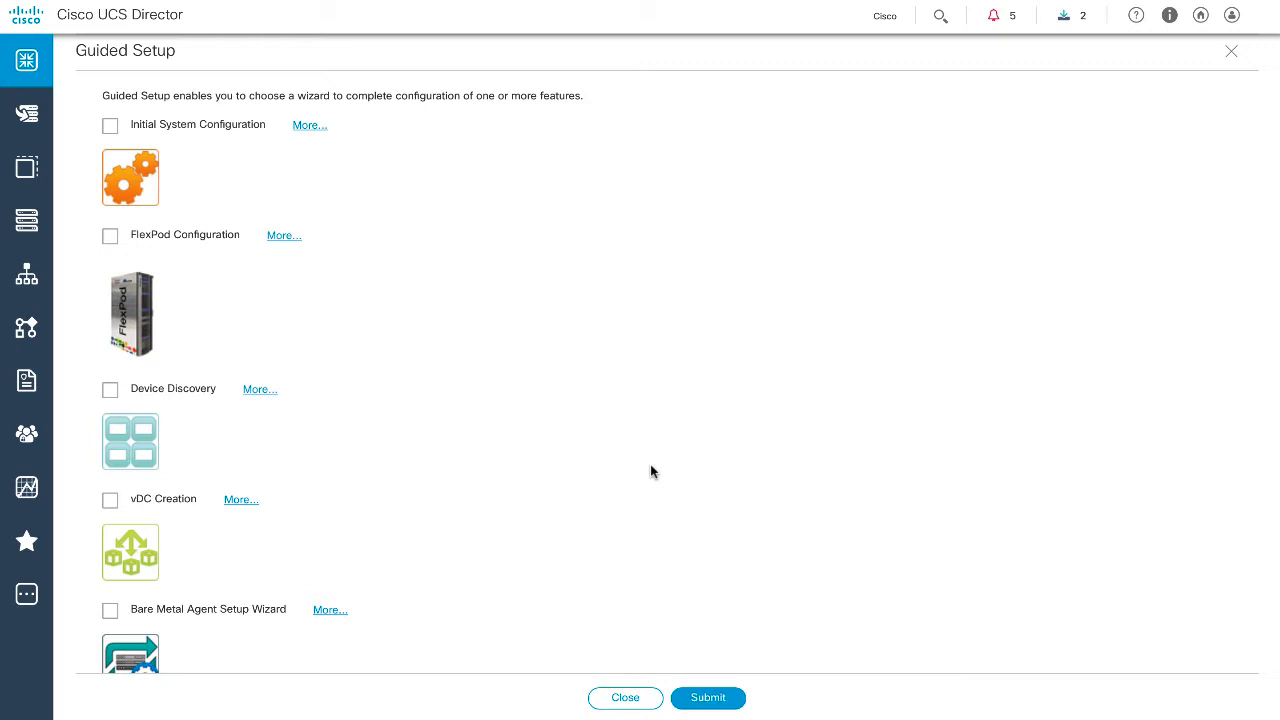
{"action": "mouse_move", "coordinate": [908, 205]}
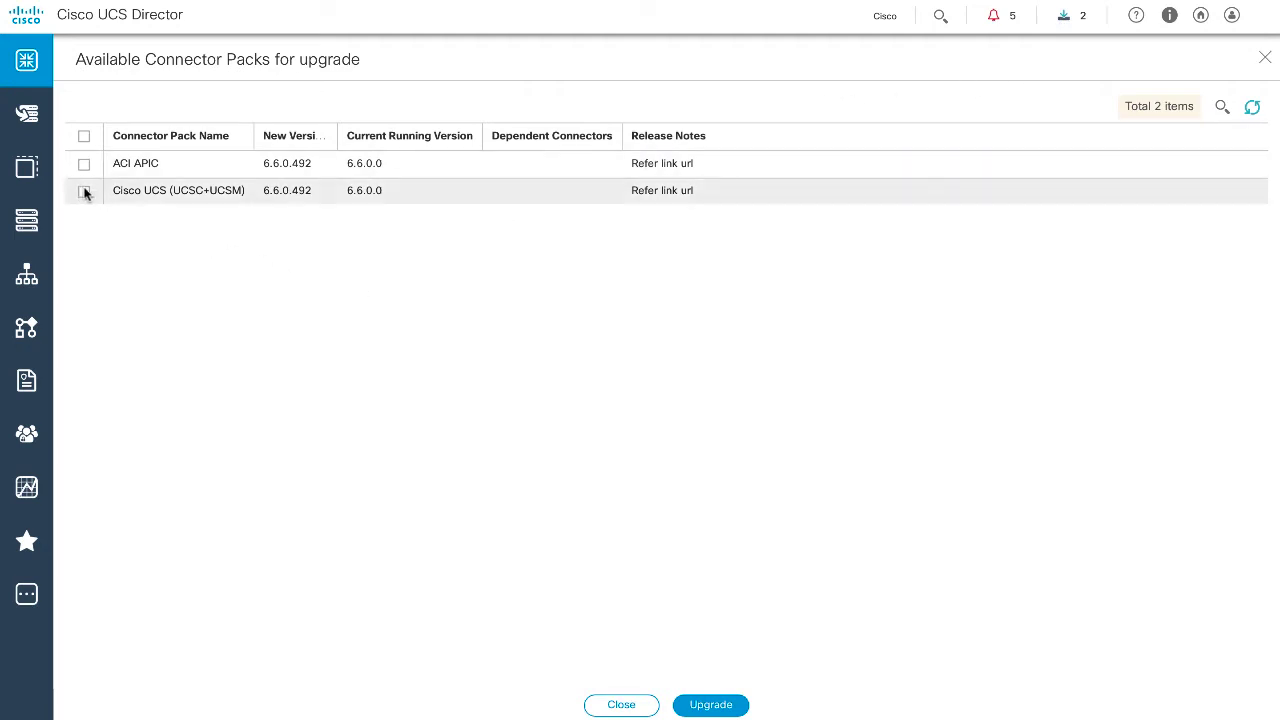
- Mark the Cisco UCS (UCSC+UCSM) connector pack for upgrade to 6.6.0.492 and start the upgrade
{"action": "left_click", "coordinate": [84, 191]}
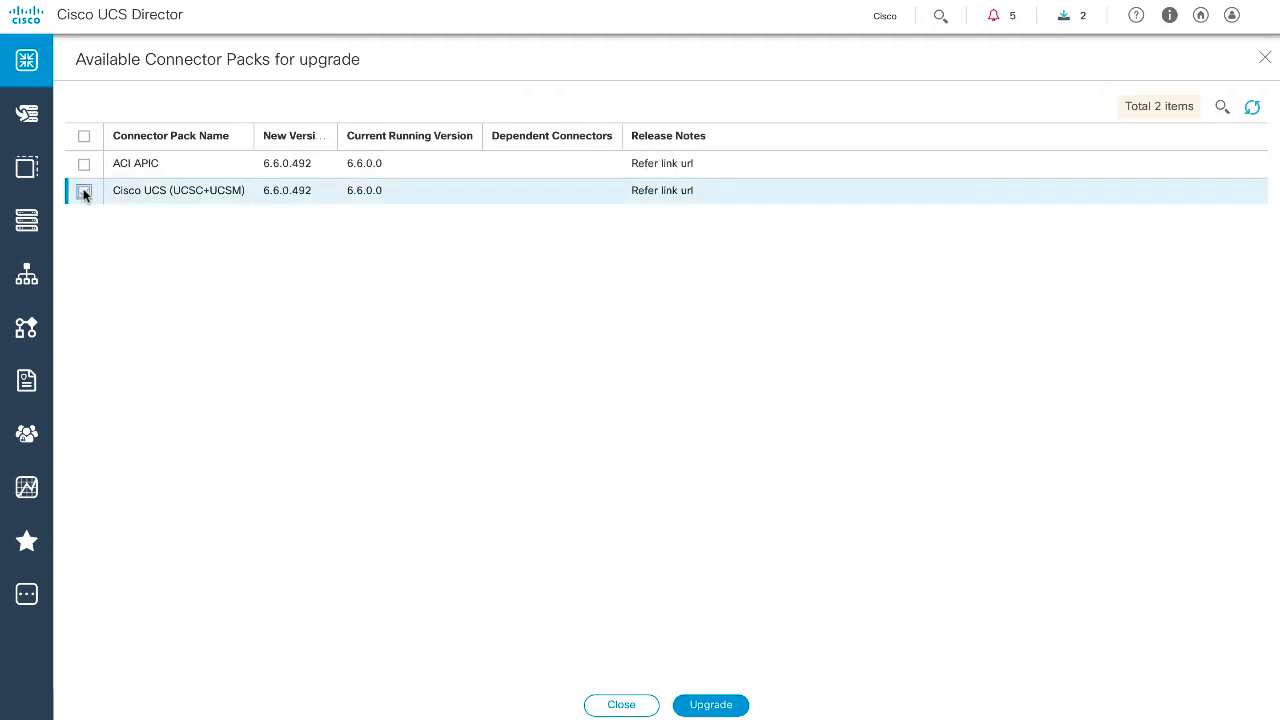
{"action": "left_click", "coordinate": [84, 191]}
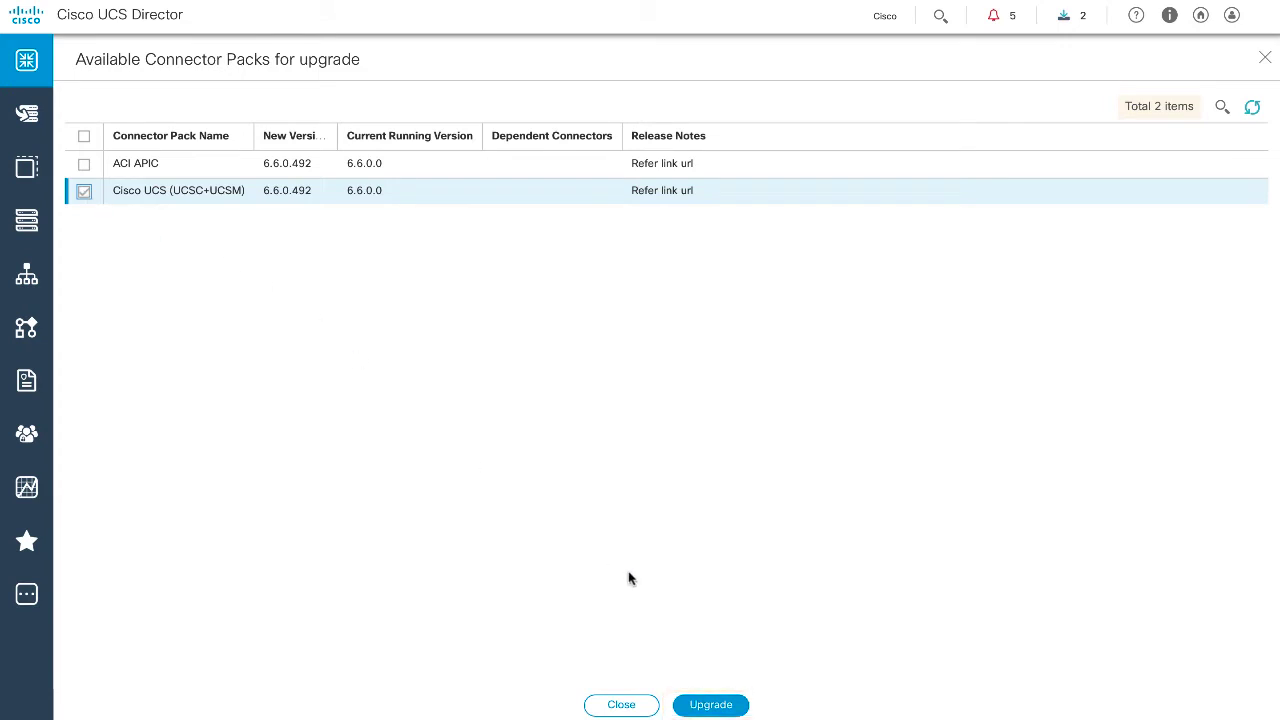
{"action": "left_click", "coordinate": [710, 705]}
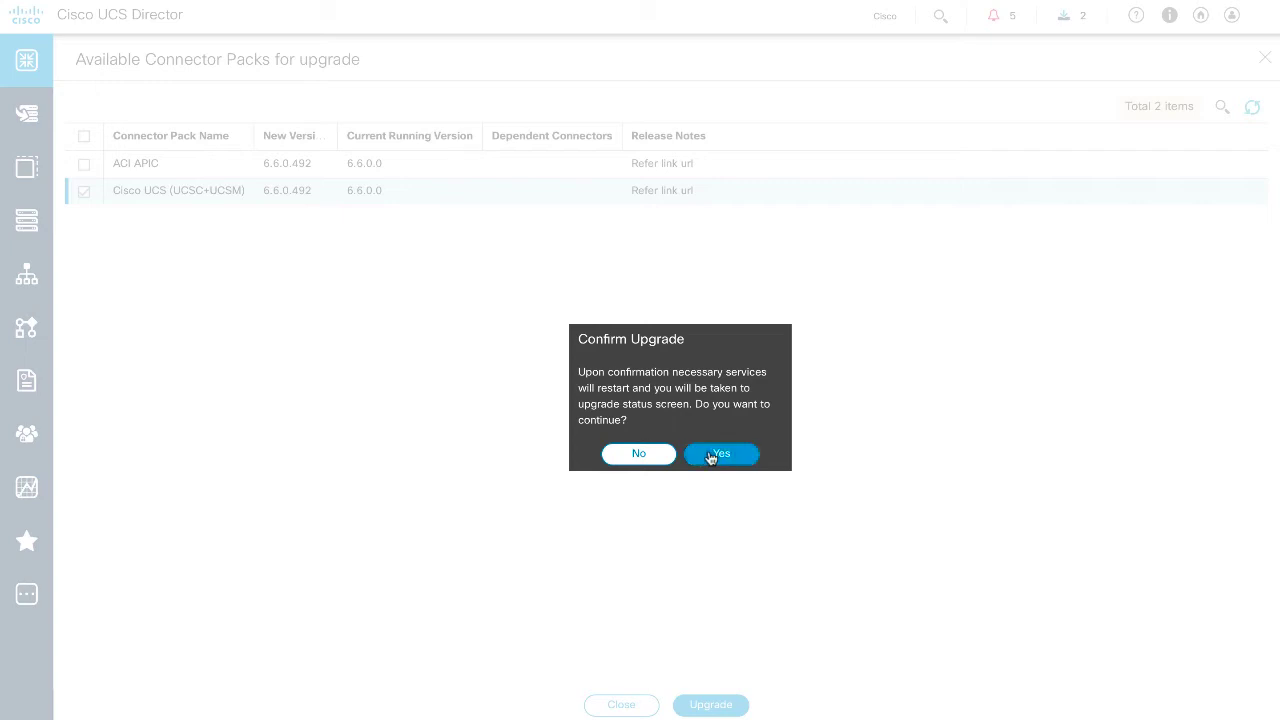
- Confirm the connector pack upgrade and wait until the validation status shows Completed
{"action": "left_click", "coordinate": [720, 453]}
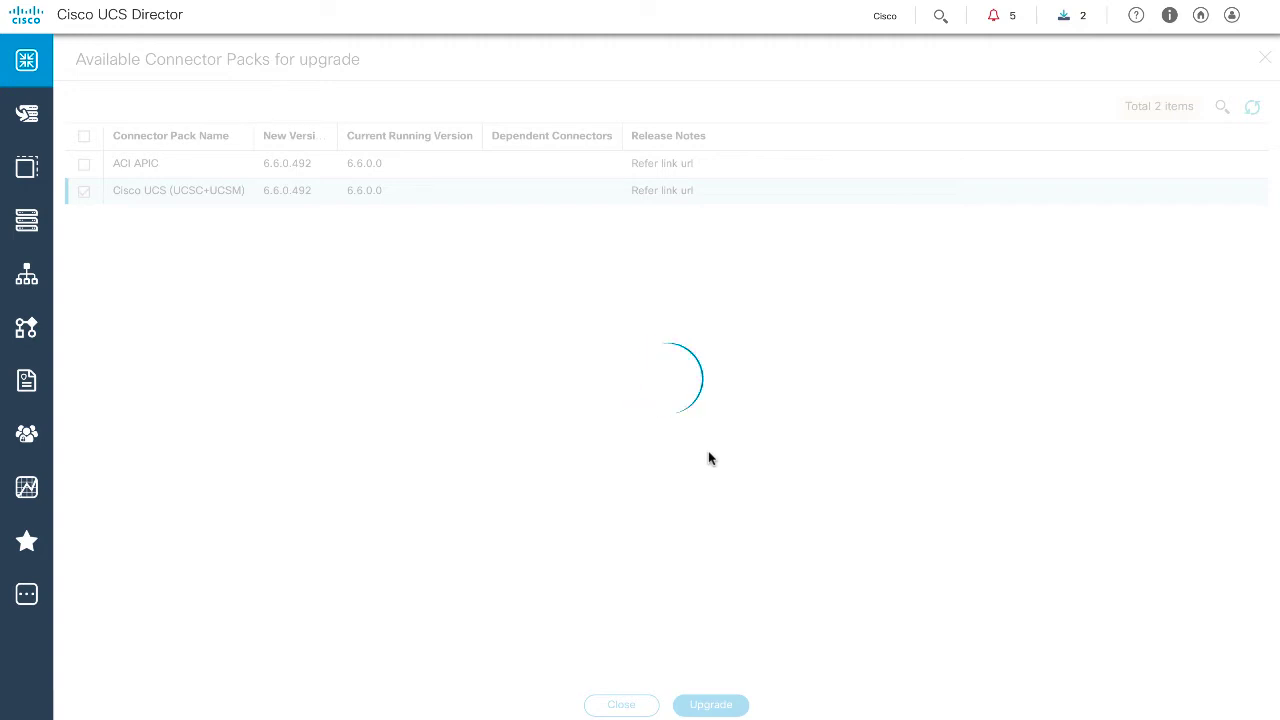
{"action": "left_click", "coordinate": [710, 704]}
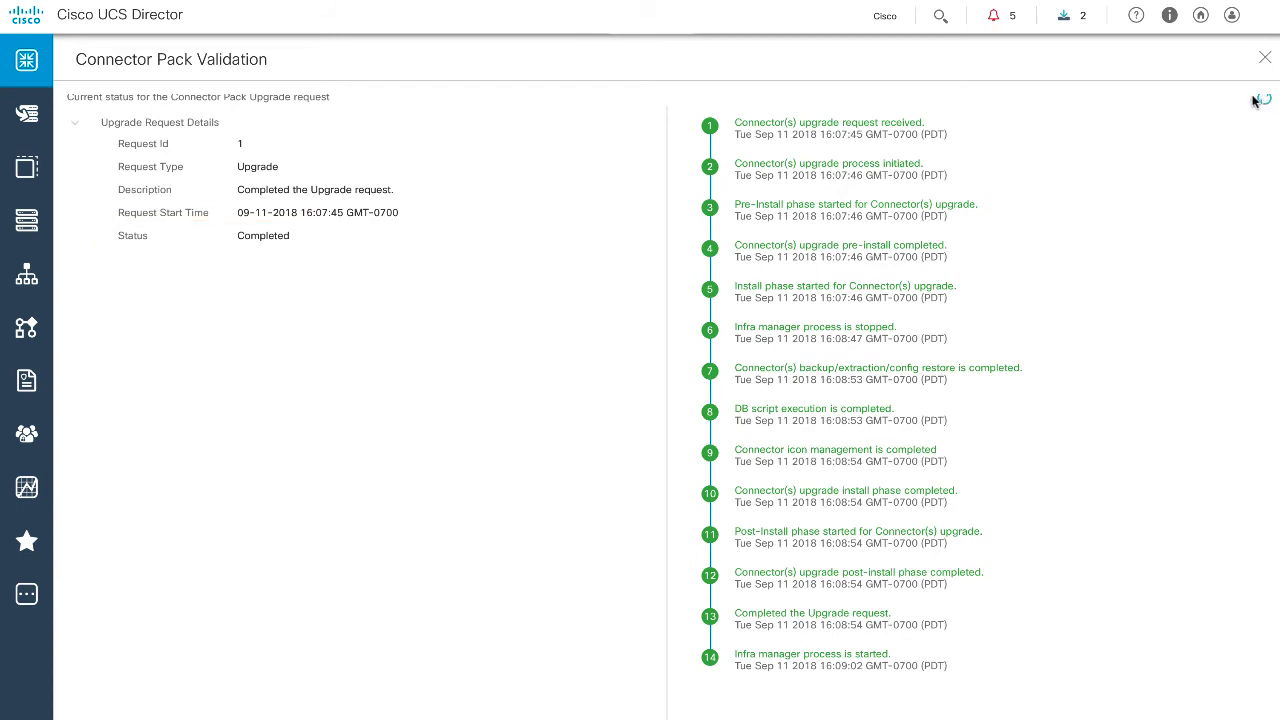
{"action": "mouse_move", "coordinate": [1080, 183]}
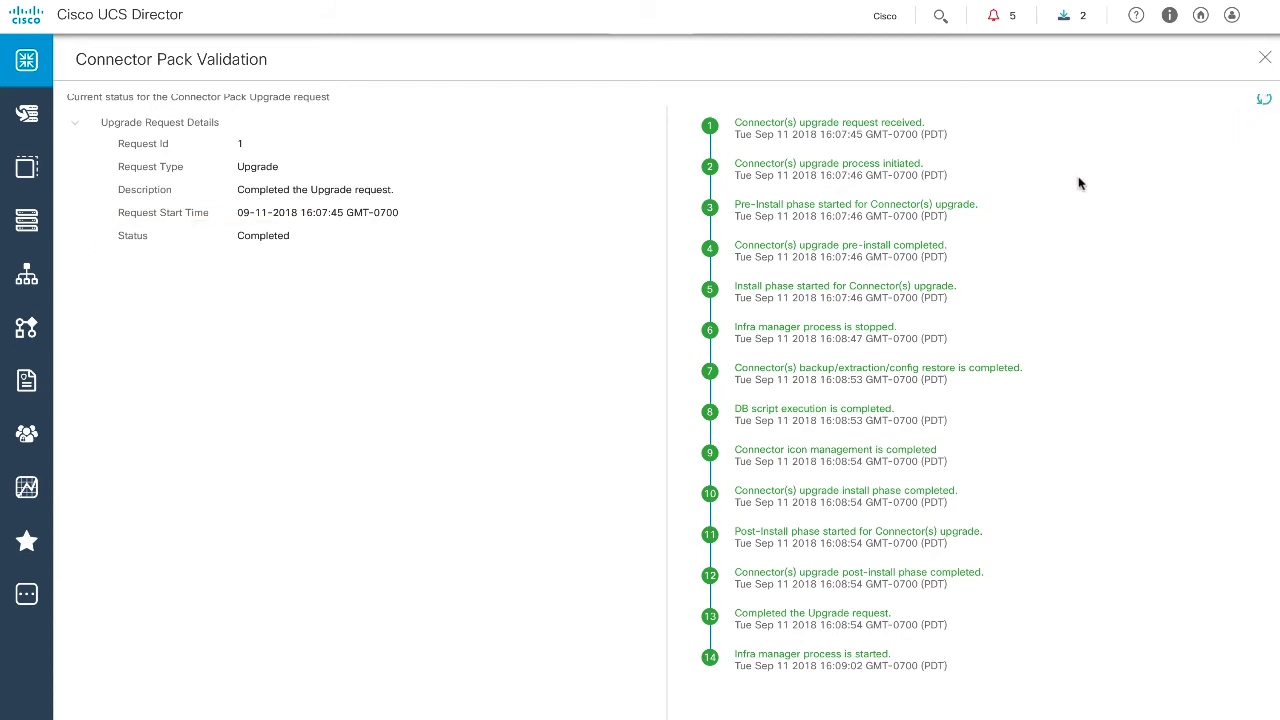